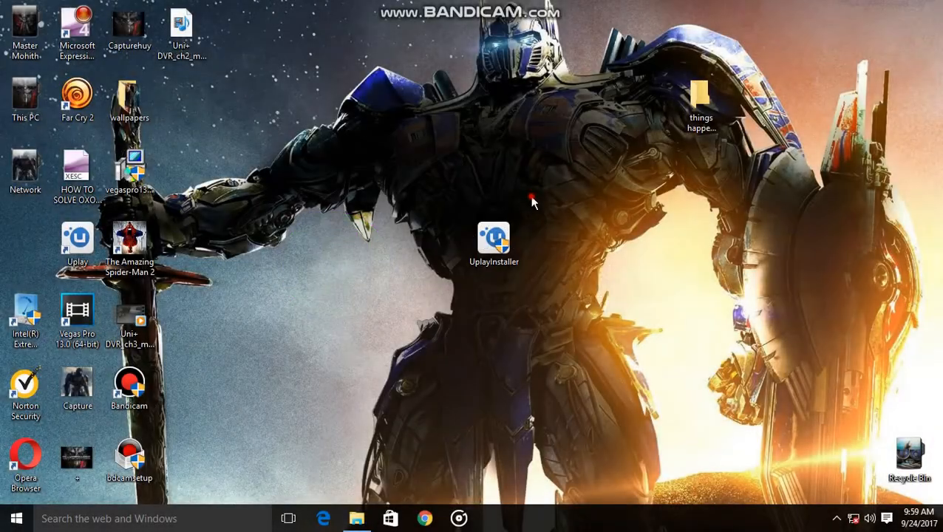
- Cancel the stray file move and select the UplayInstaller icon on the desktop
{"action": "left_click", "coordinate": [854, 517]}
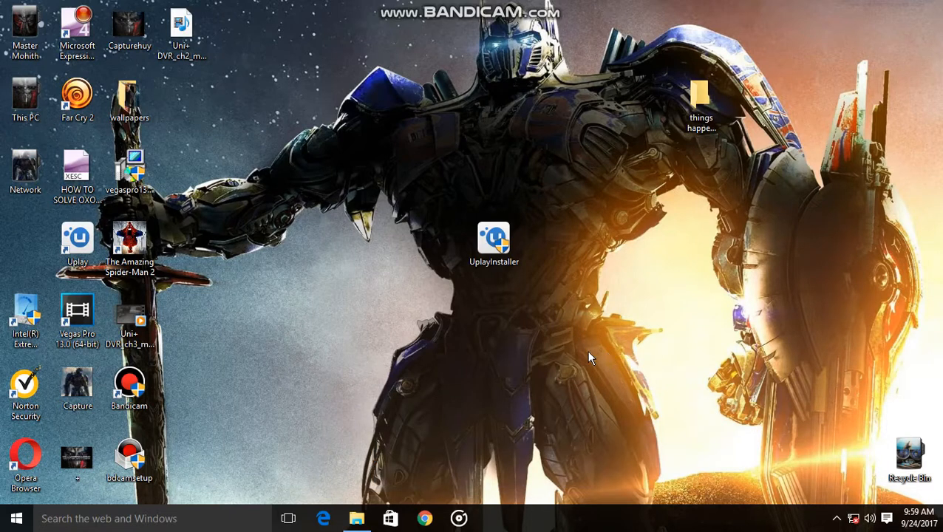
{"action": "mouse_move", "coordinate": [565, 362]}
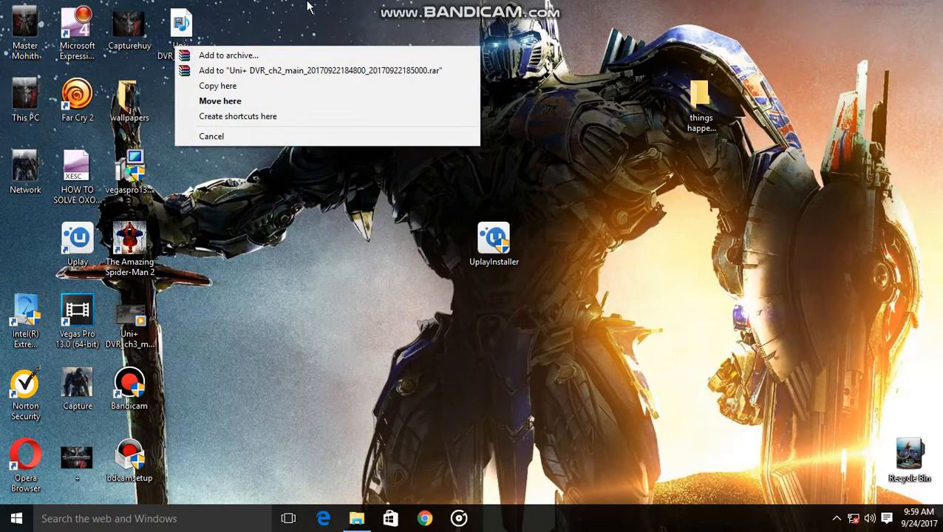
{"action": "left_click", "coordinate": [16, 517]}
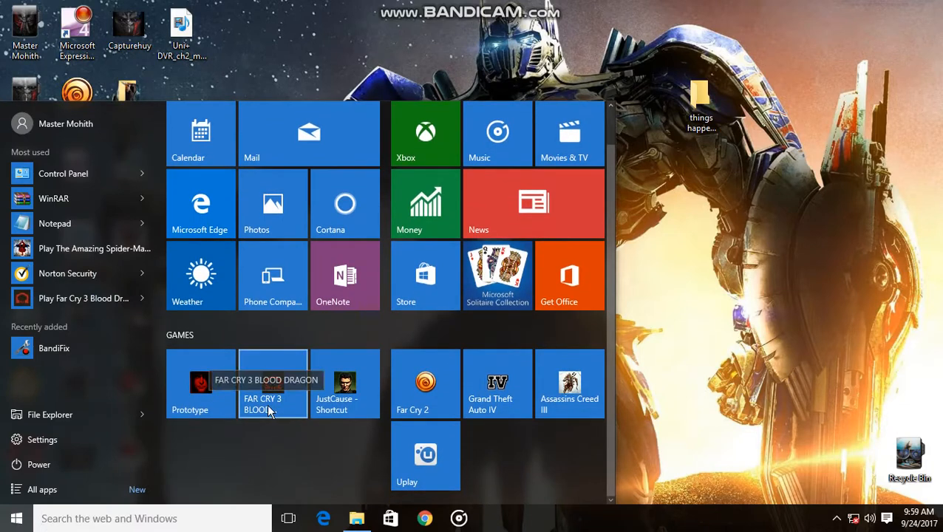
{"action": "left_click", "coordinate": [808, 272]}
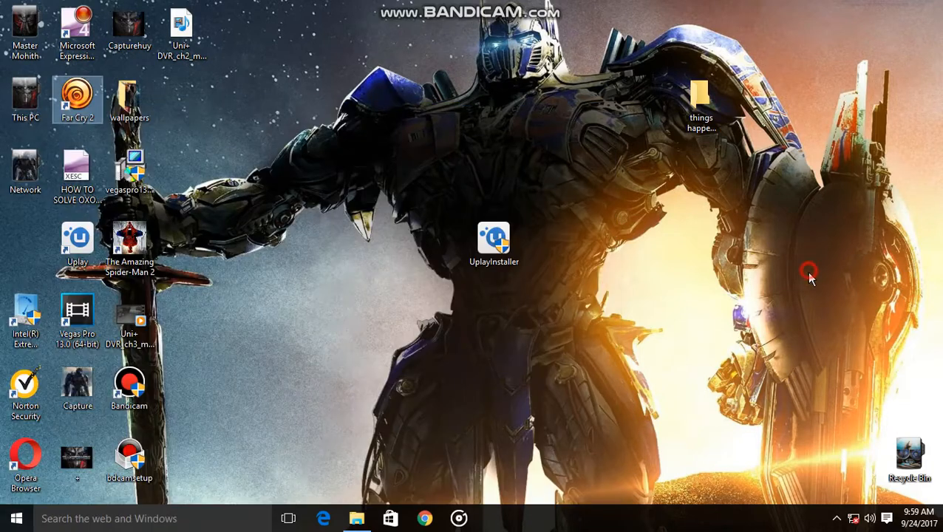
{"action": "left_click_drag", "start_coordinate": [809, 272], "coordinate": [549, 349]}
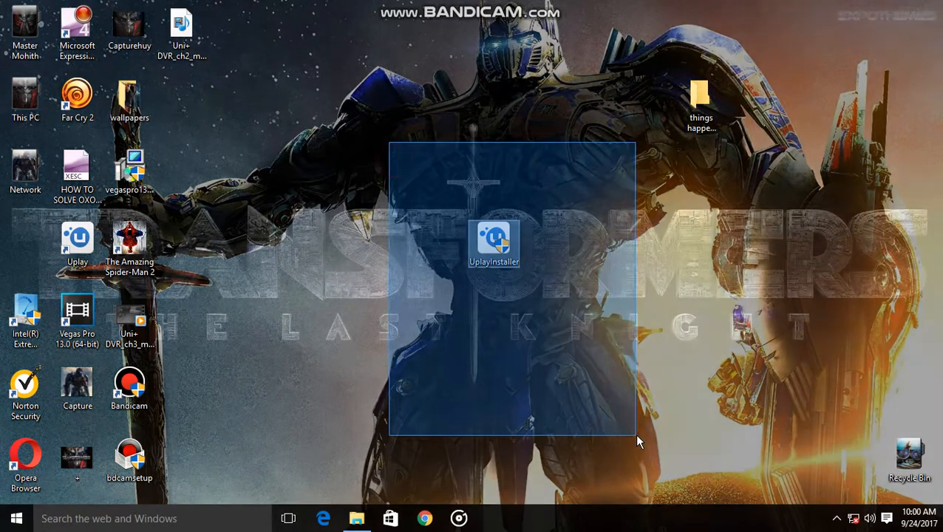
- Inspect the UplayInstaller file's properties and dismiss them
{"action": "right_click", "coordinate": [493, 242]}
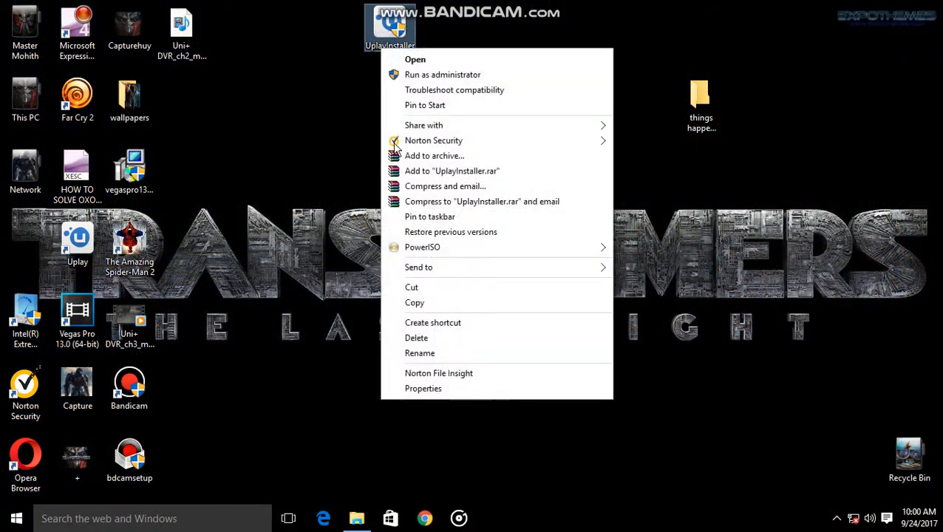
{"action": "left_click", "coordinate": [423, 387]}
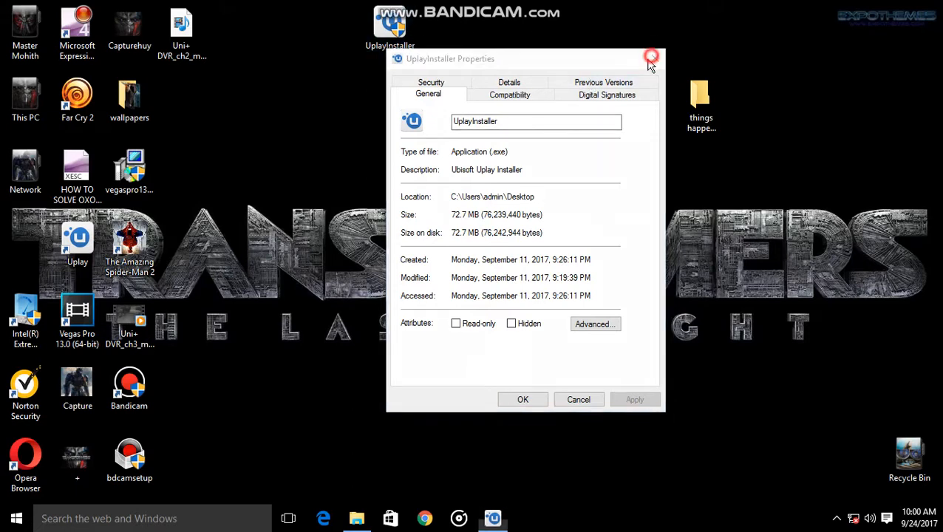
{"action": "left_click", "coordinate": [650, 58]}
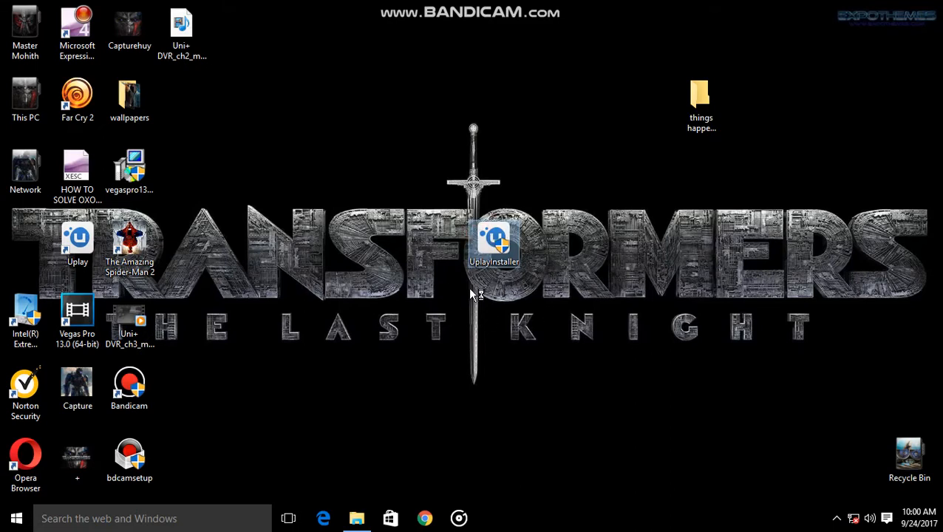
{"action": "mouse_move", "coordinate": [473, 303]}
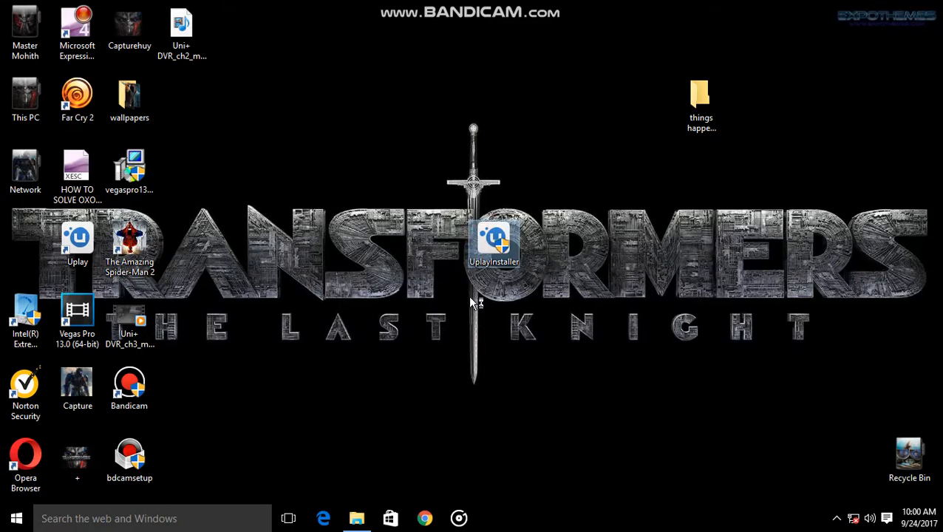
- Install Uplay 39.2: accept the license and finish setup with Run Uplay checked
{"action": "double_click", "coordinate": [493, 244]}
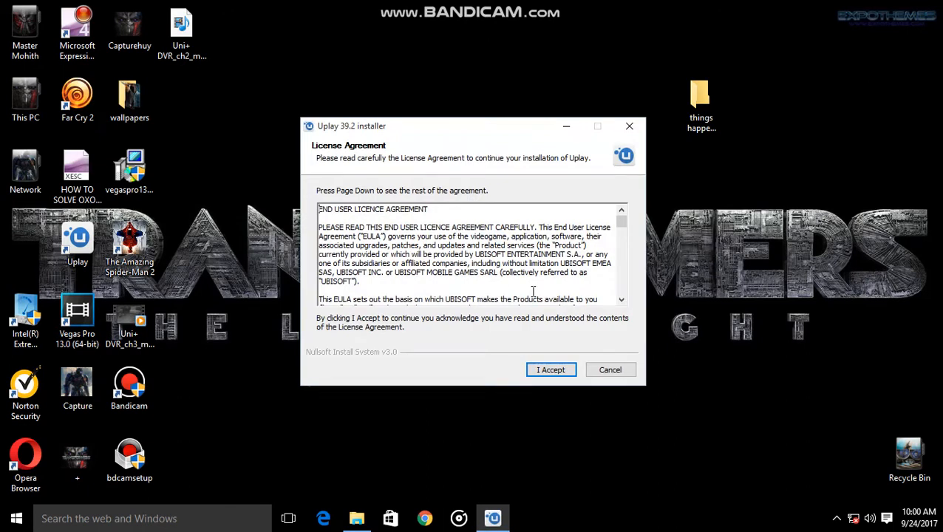
{"action": "left_click", "coordinate": [549, 369]}
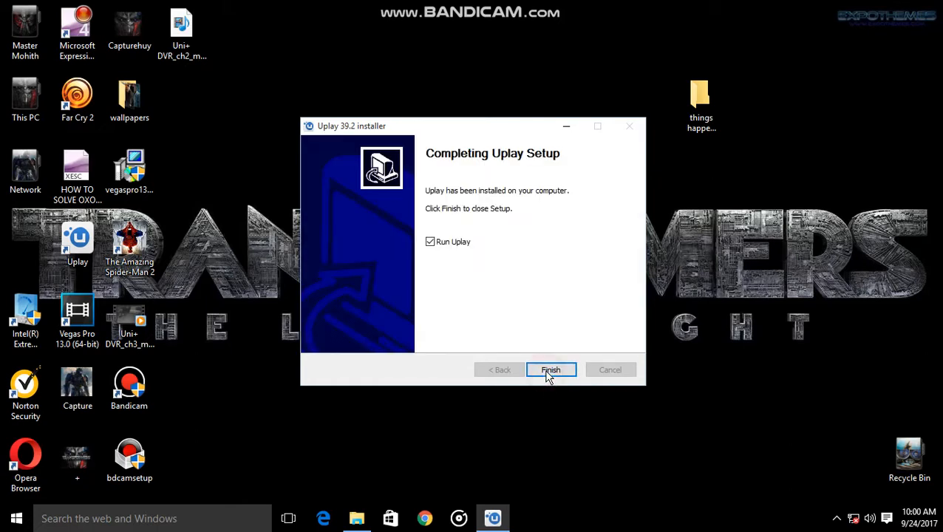
{"action": "left_click", "coordinate": [550, 369]}
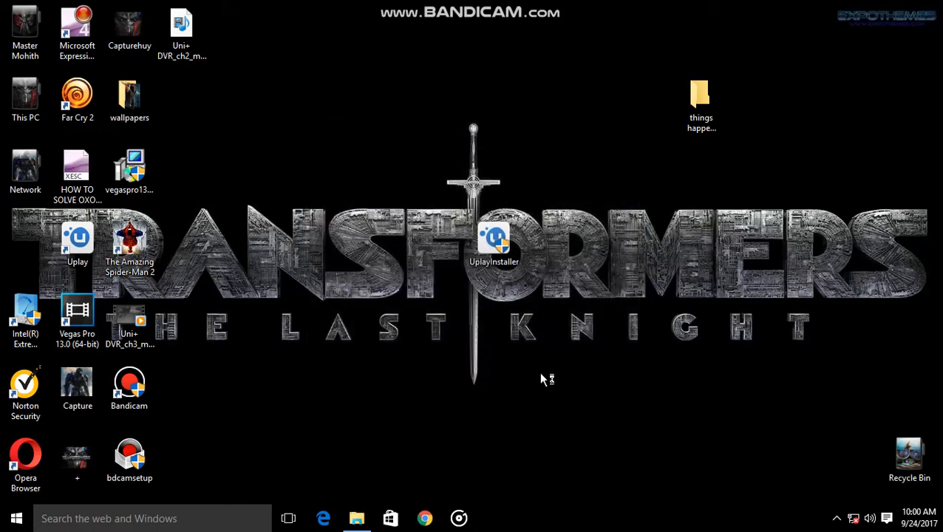
{"action": "mouse_move", "coordinate": [293, 384]}
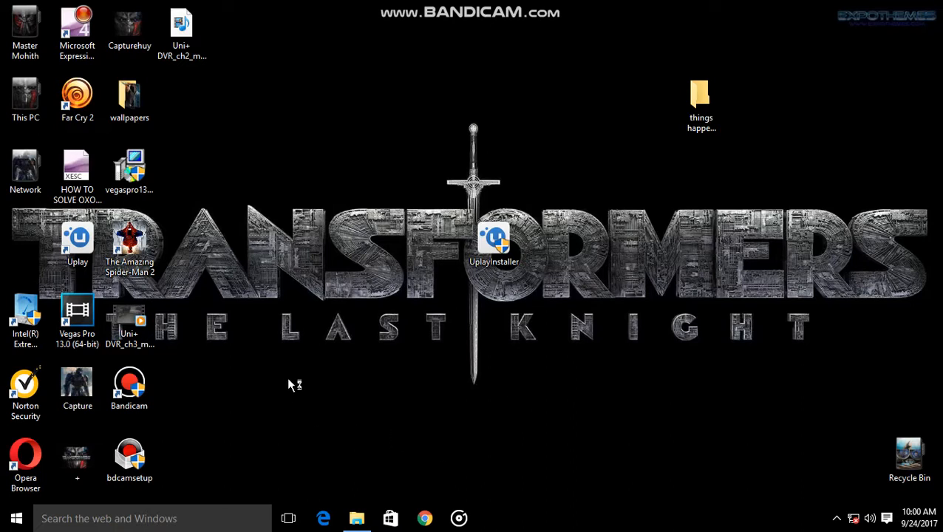
{"action": "mouse_move", "coordinate": [405, 470]}
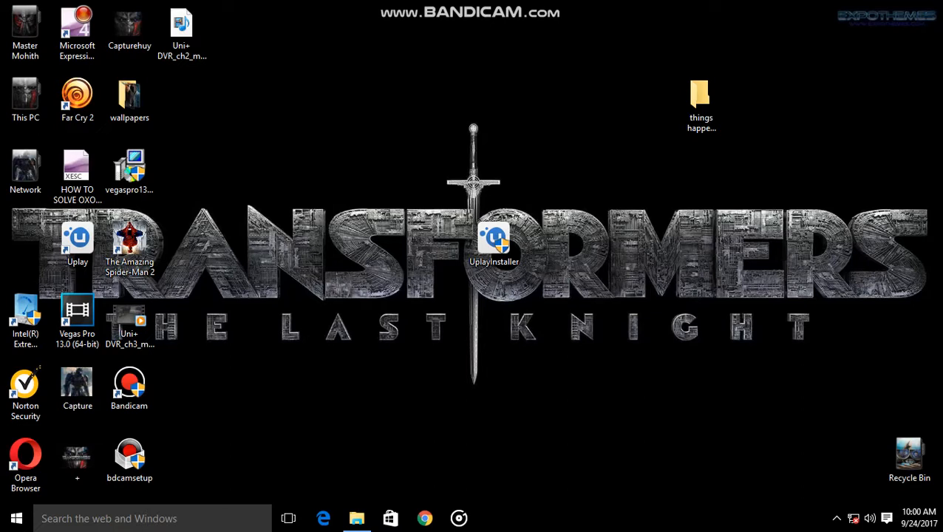
{"action": "mouse_move", "coordinate": [517, 408]}
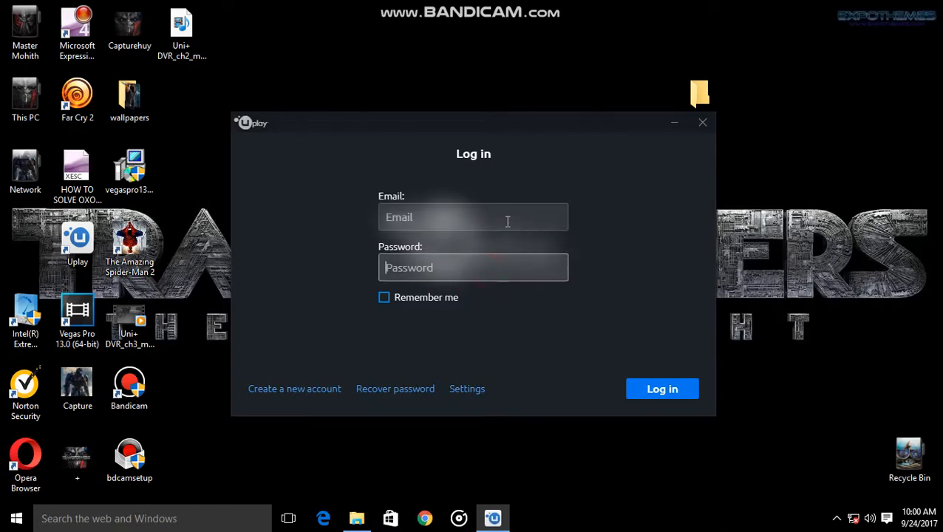
- Focus the Email and Password fields, then dismiss the Uplay log-in window without signing in
{"action": "left_click", "coordinate": [473, 216]}
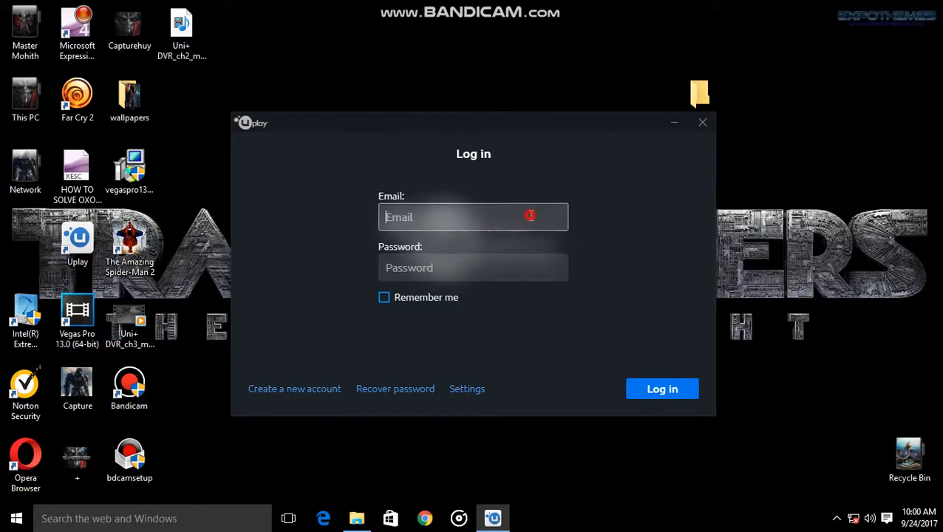
{"action": "left_click", "coordinate": [472, 268]}
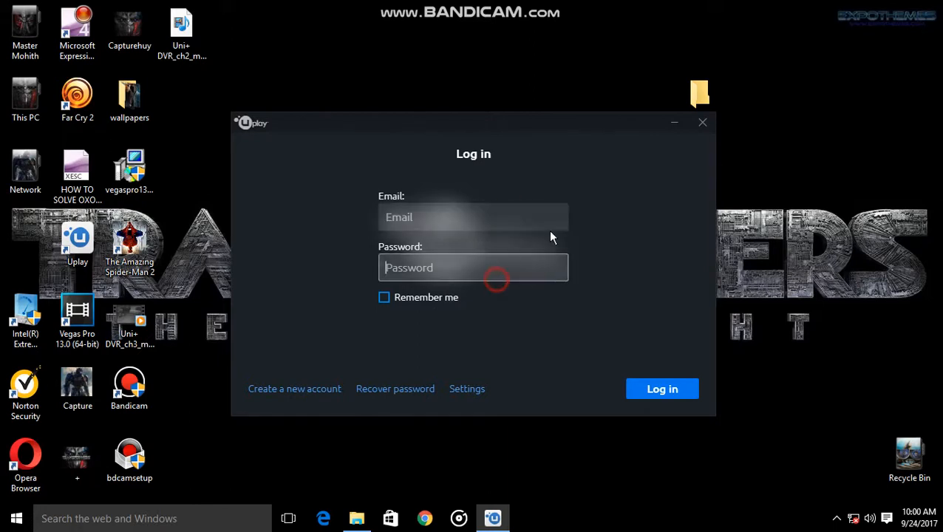
{"action": "left_click", "coordinate": [700, 121]}
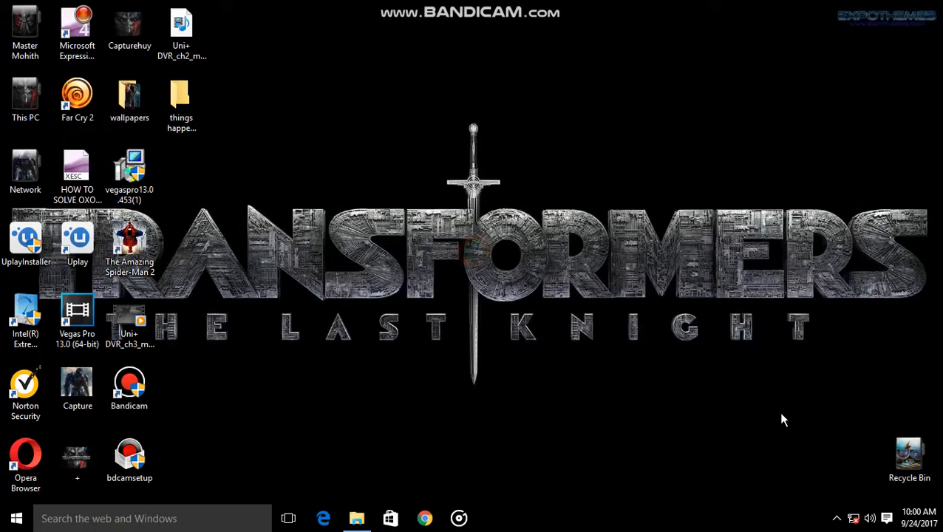
{"action": "mouse_move", "coordinate": [321, 360]}
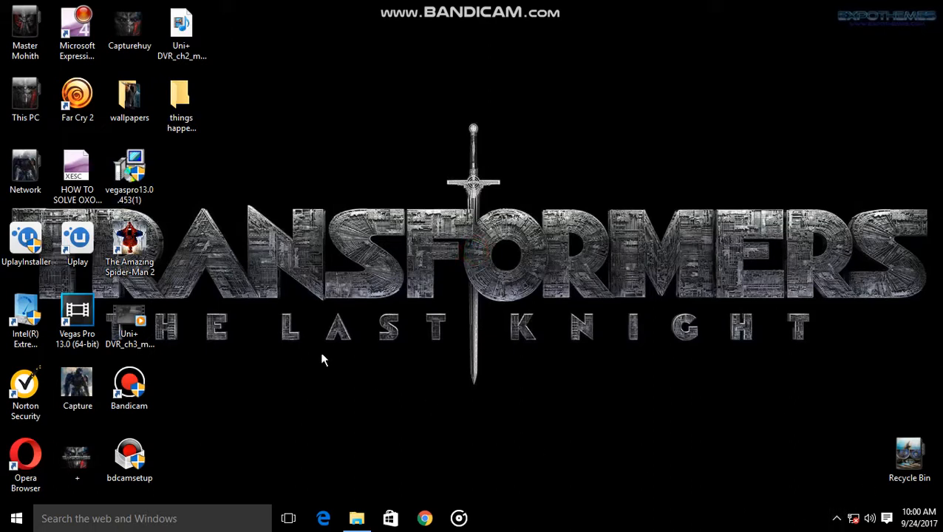
- Bring up the Bandicam recording window from the hidden tray icons
{"action": "left_click", "coordinate": [833, 517]}
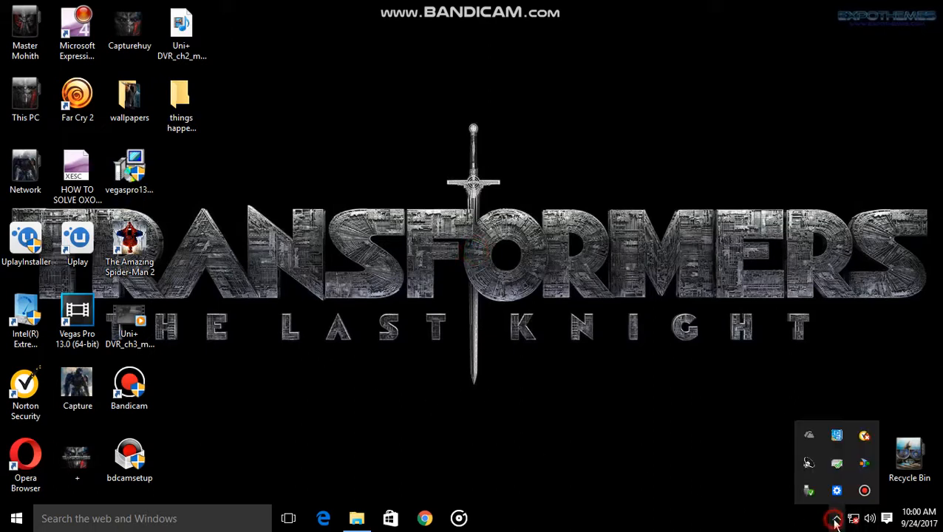
{"action": "left_click", "coordinate": [836, 518]}
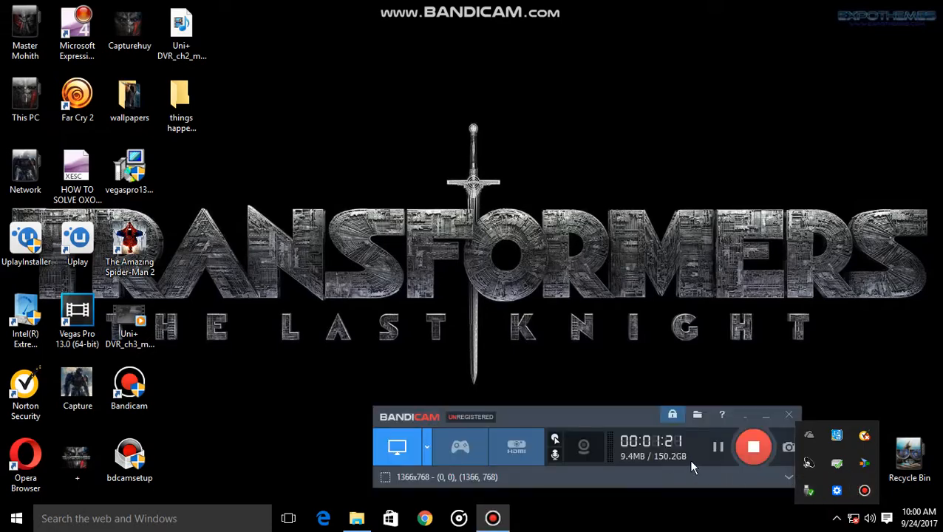